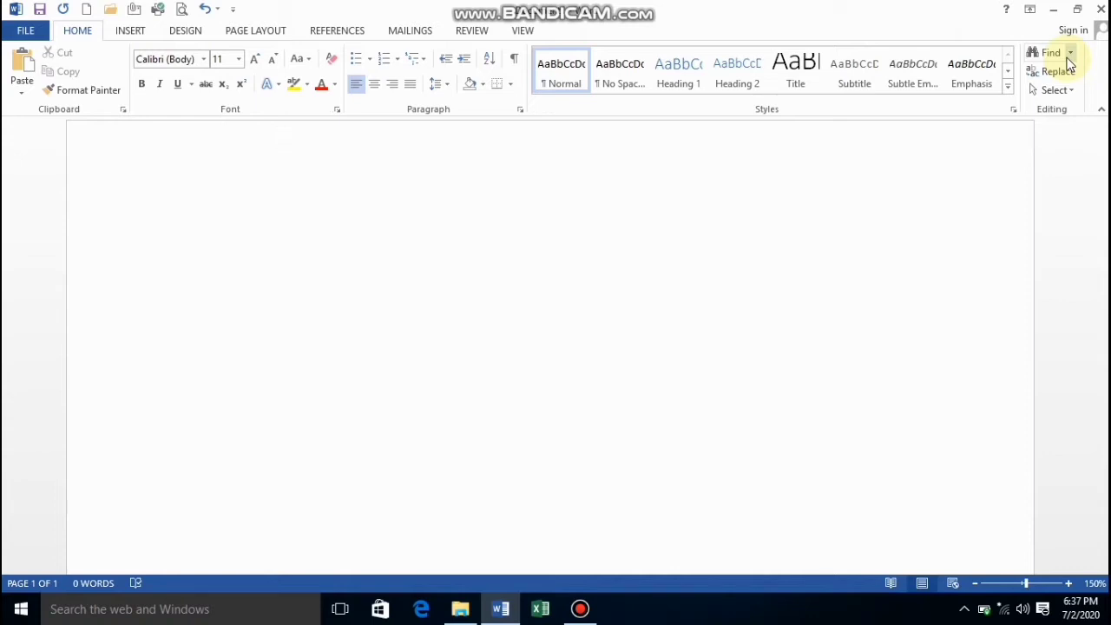
# Place the cursor on the blank page and start typing 'I Li' in capitals.
pyautogui.click(281, 139)
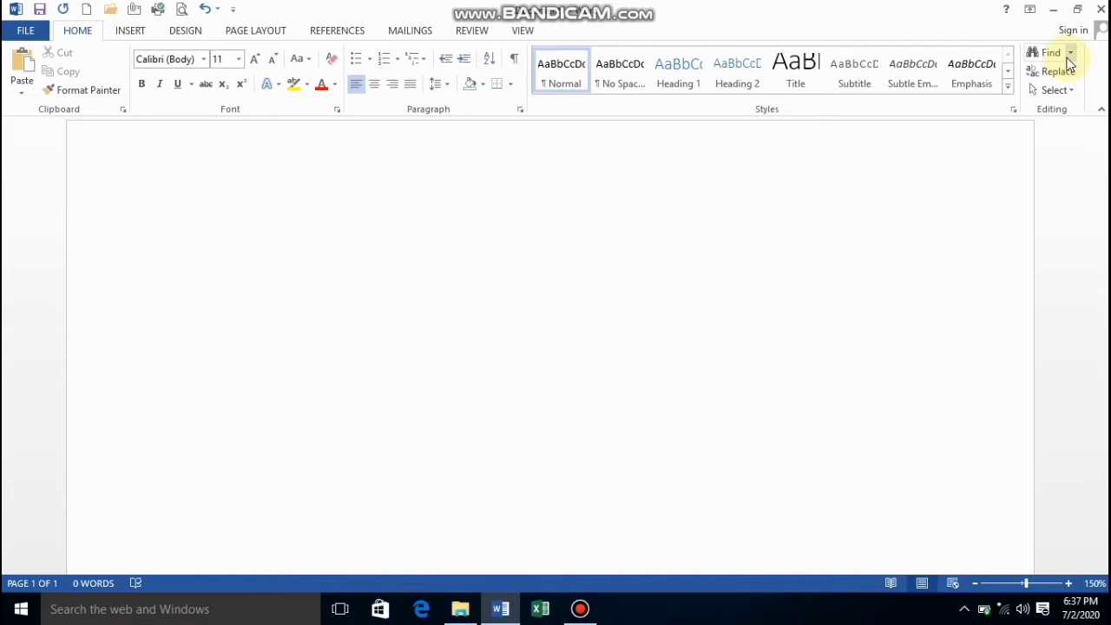
pyautogui.click(280, 139)
pyautogui.write('I Li')
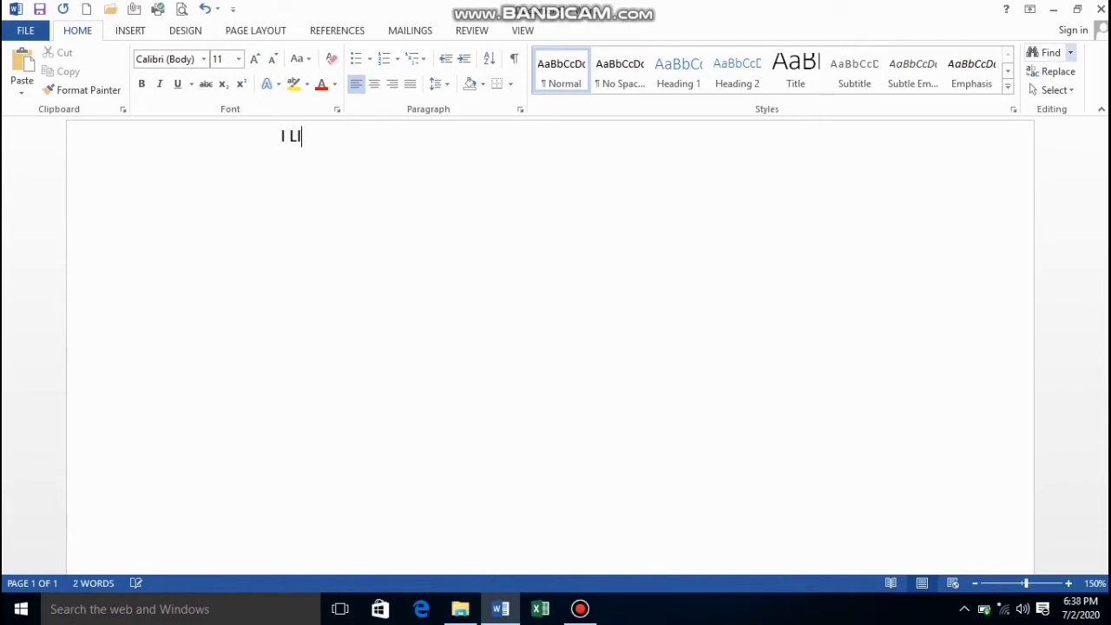
# Complete 'I LIKE CHOCOLATES' and format the line bold and italic.
pyautogui.write('KE')
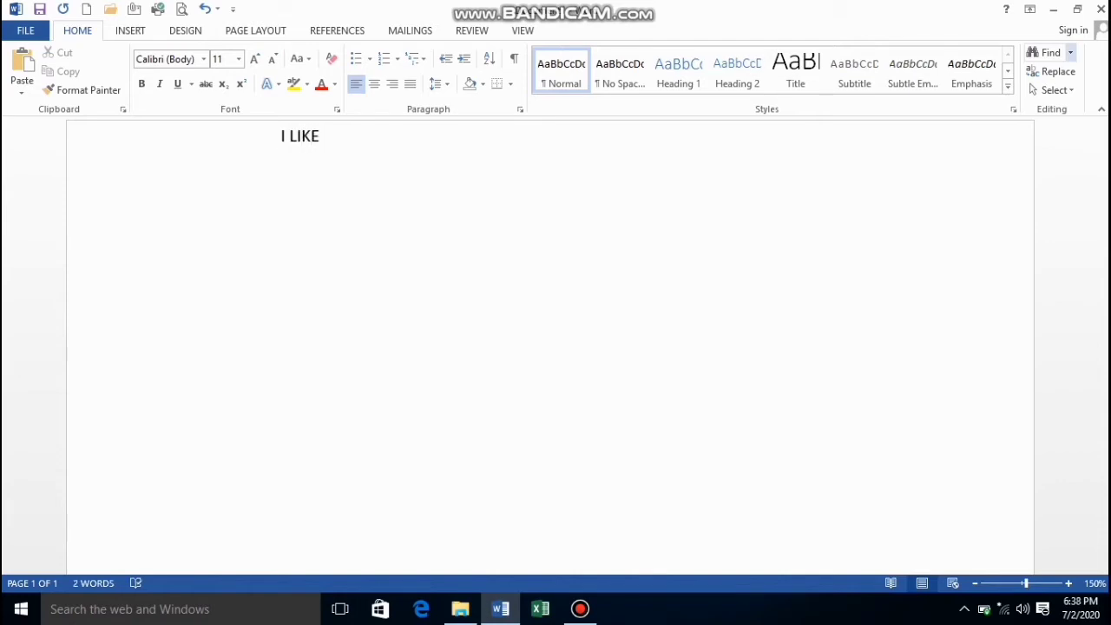
pyautogui.write('CH')
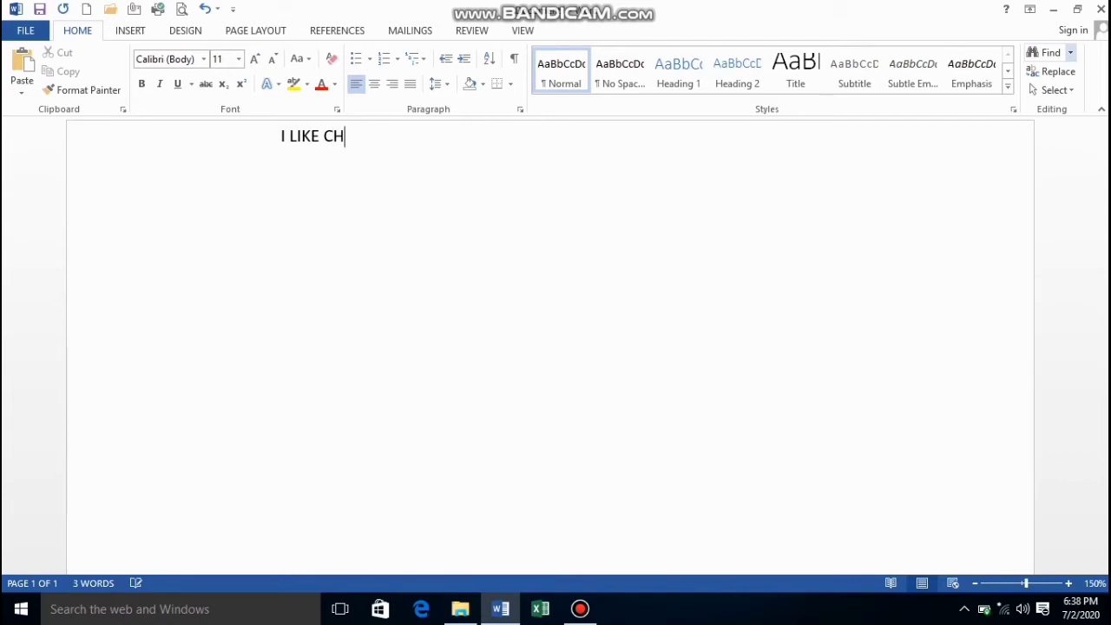
pyautogui.write('OCOLA')
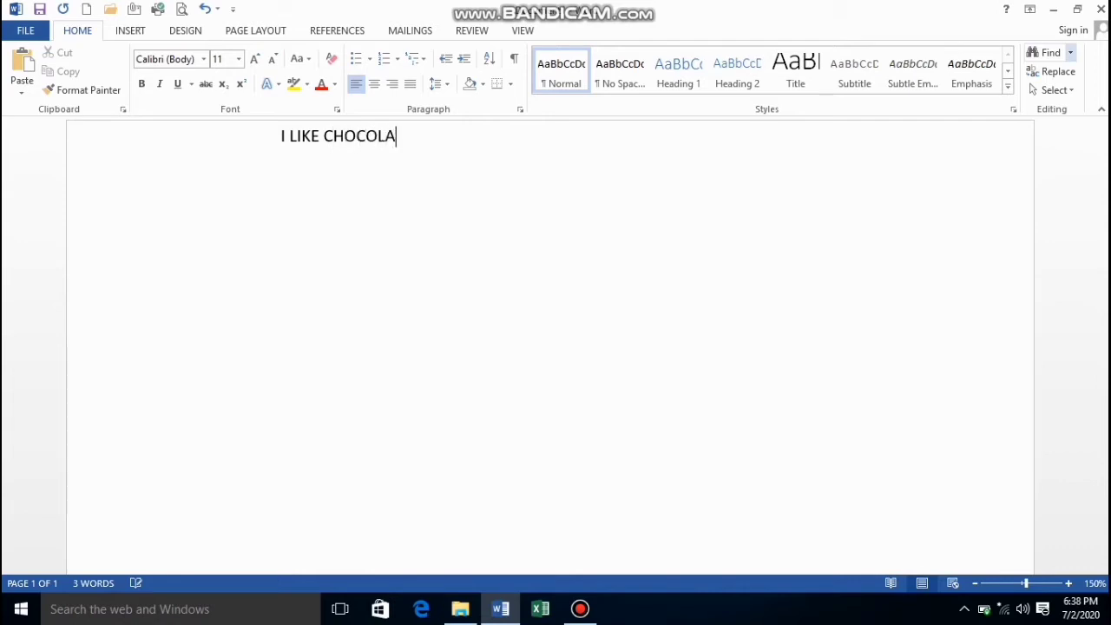
pyautogui.write('TES')
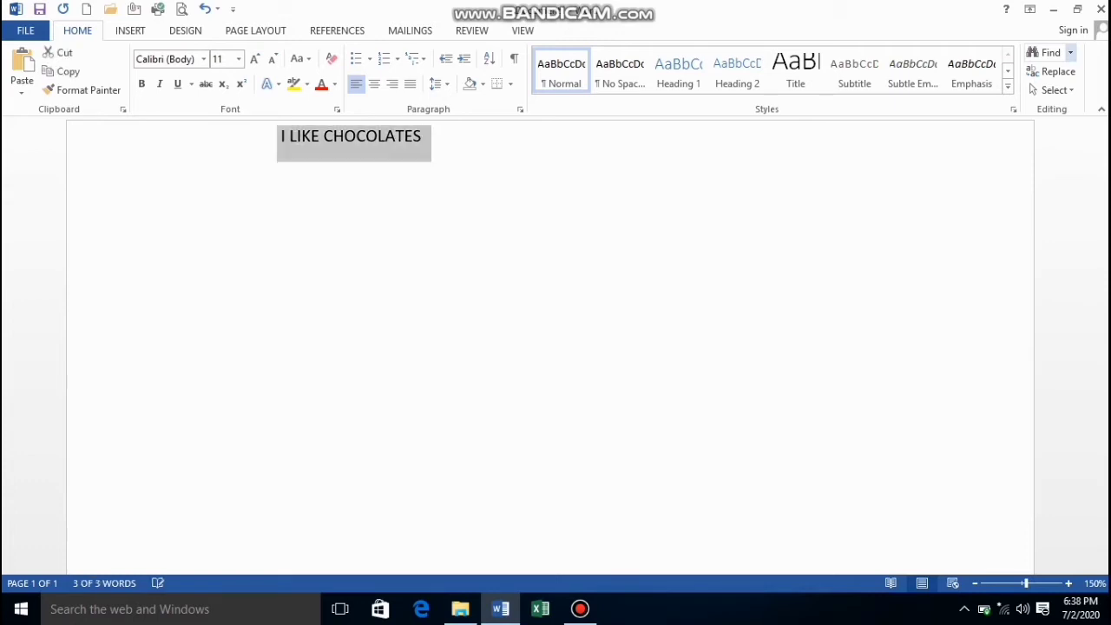
pyautogui.moveTo(353, 171)
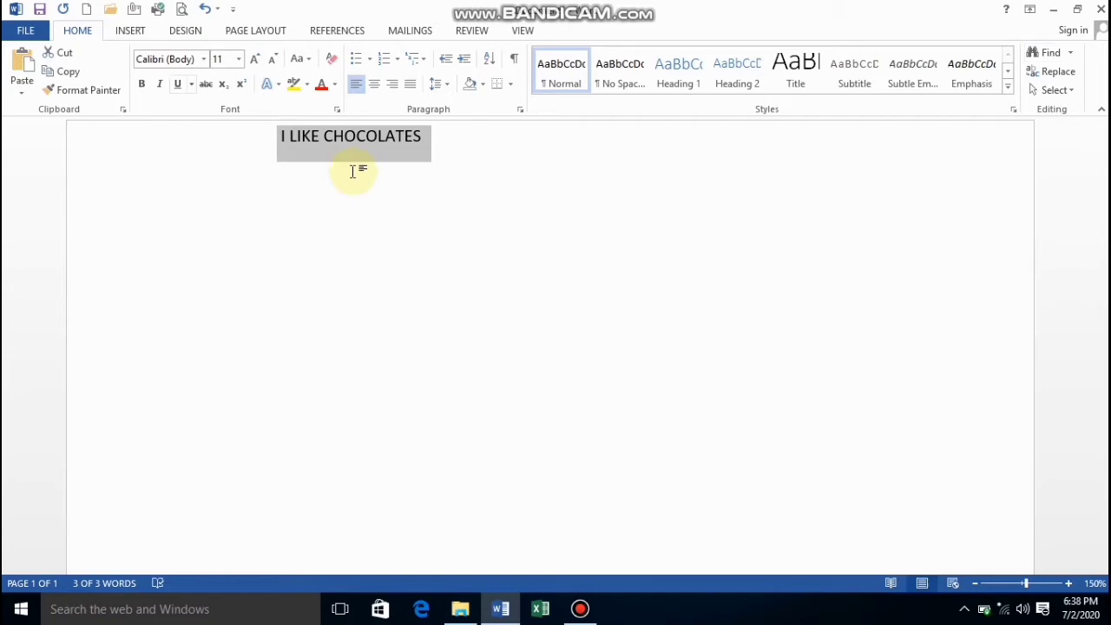
pyautogui.click(141, 83)
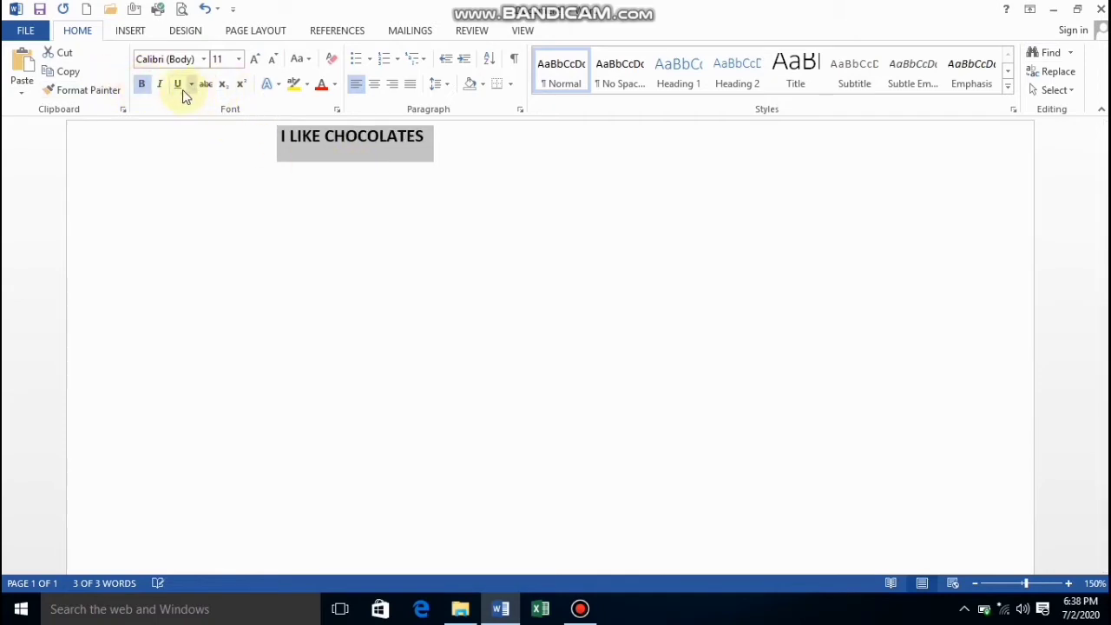
pyautogui.click(160, 83)
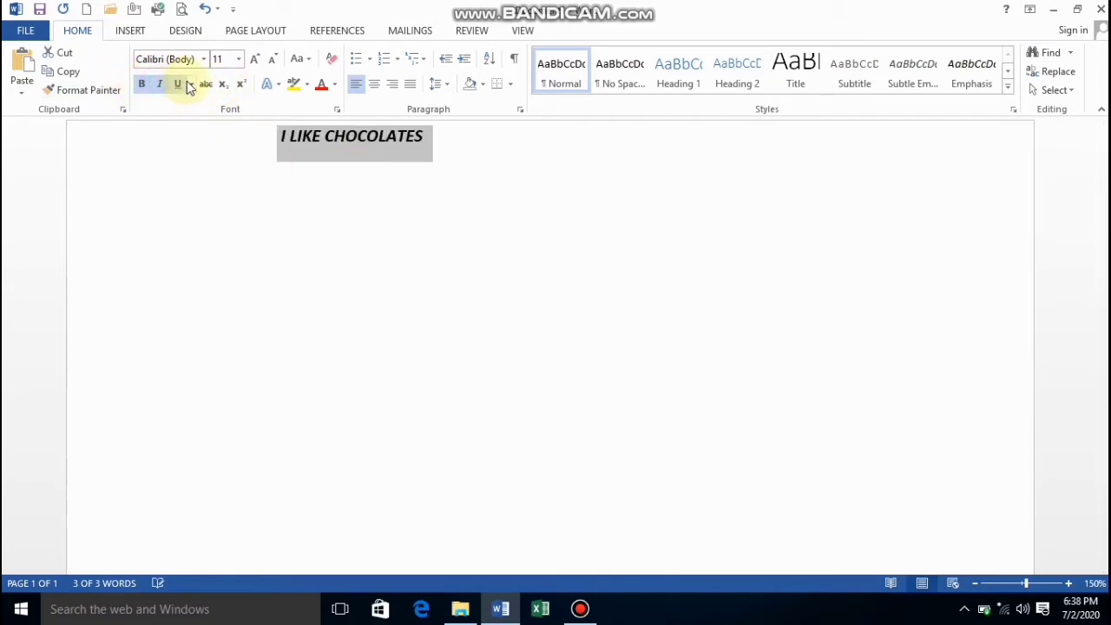
pyautogui.click(428, 139)
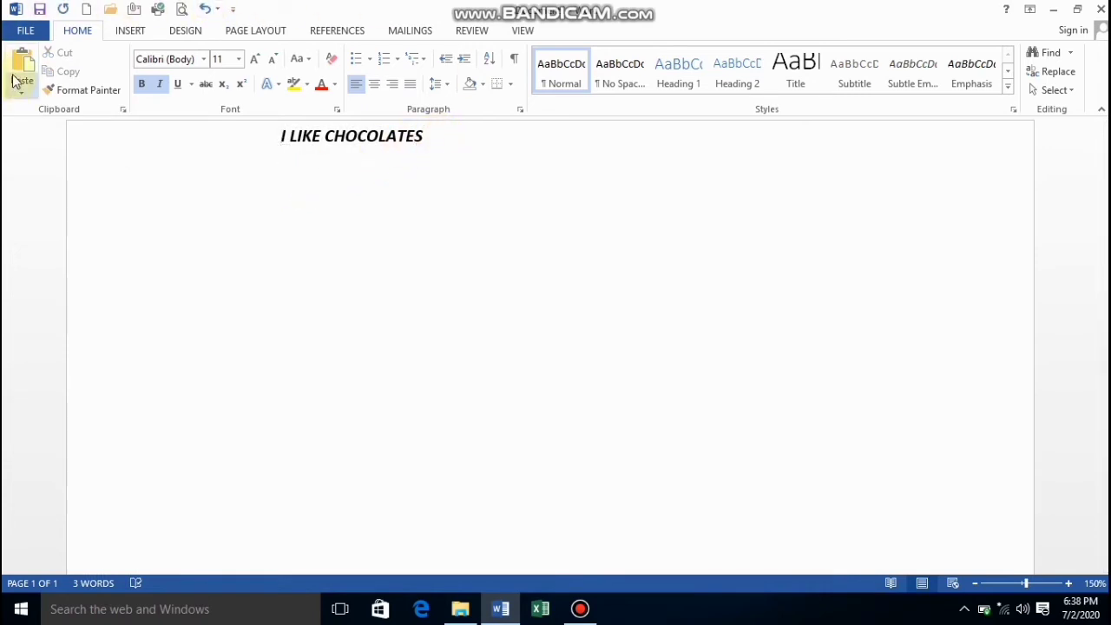
# Paste a second bold italic 'I LIKE CHOCOLATES' line and show the Paste Options list.
pyautogui.click(22, 70)
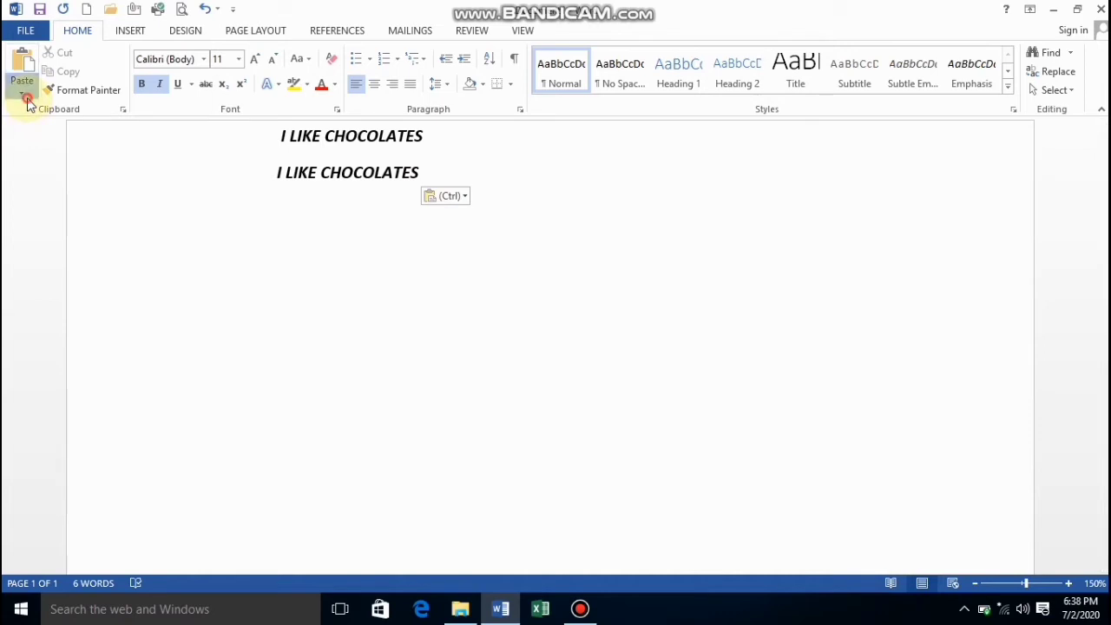
pyautogui.click(21, 102)
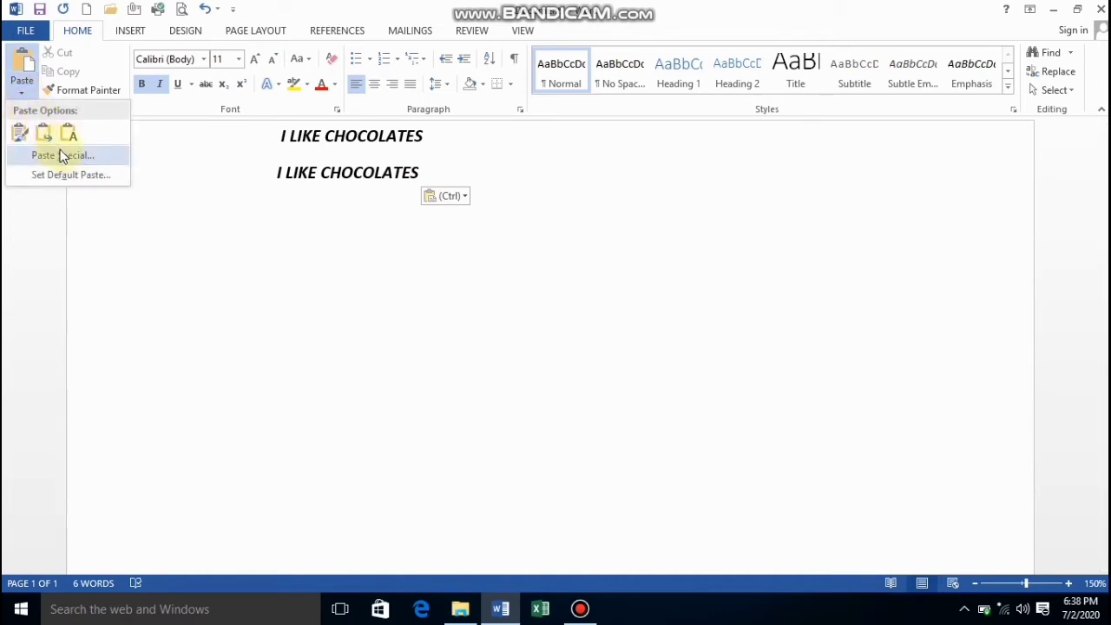
# Paste a third line via Paste Special as Unformatted Unicode Text.
pyautogui.click(60, 156)
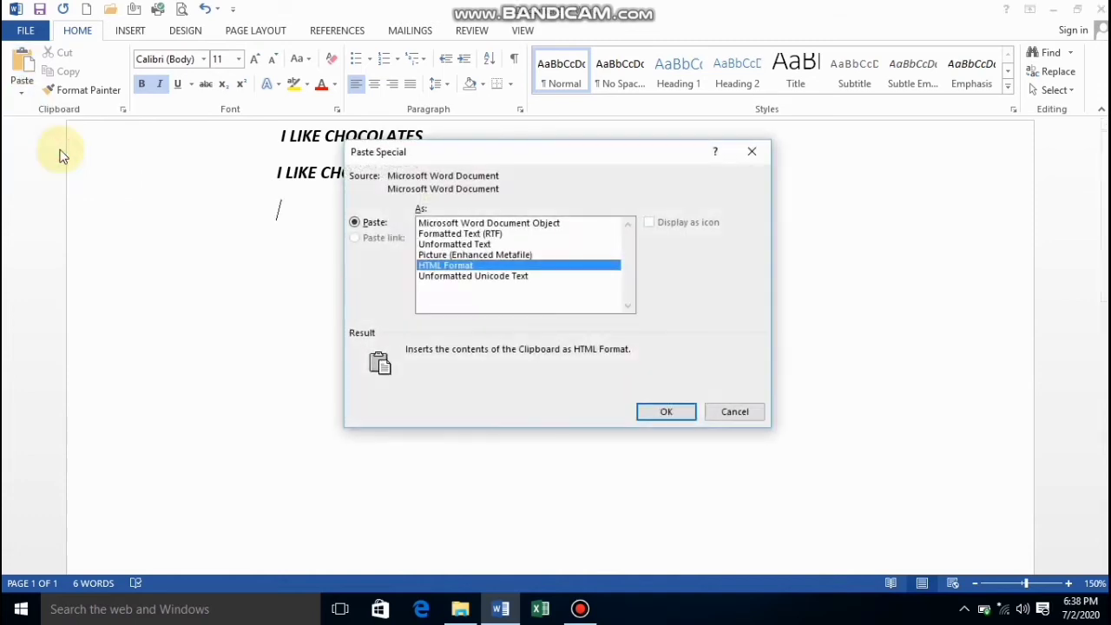
pyautogui.moveTo(471, 343)
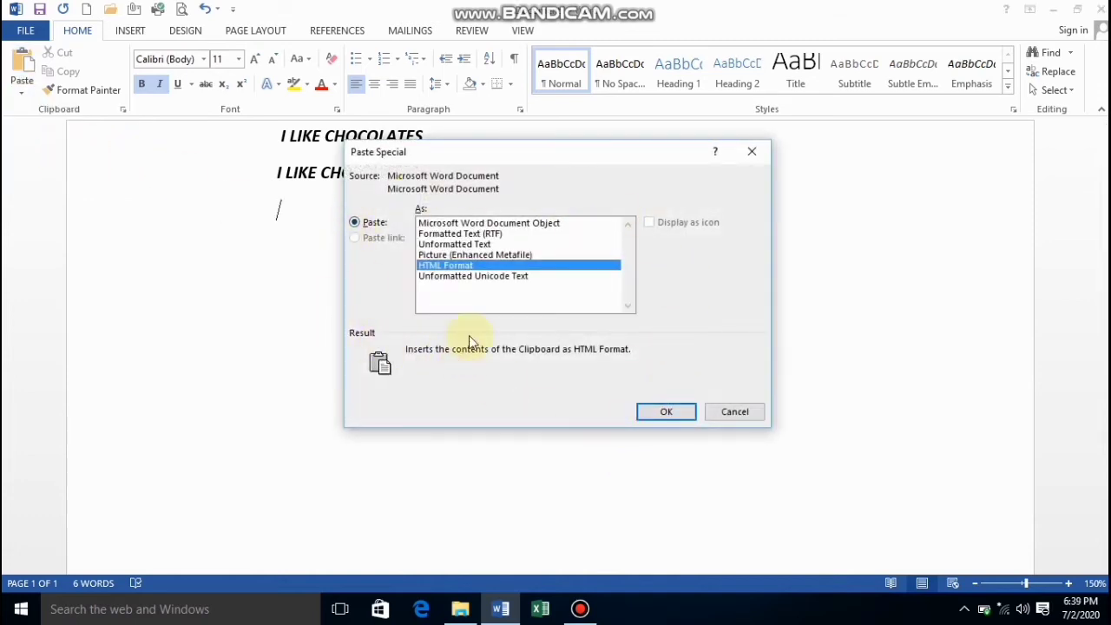
pyautogui.moveTo(504, 276)
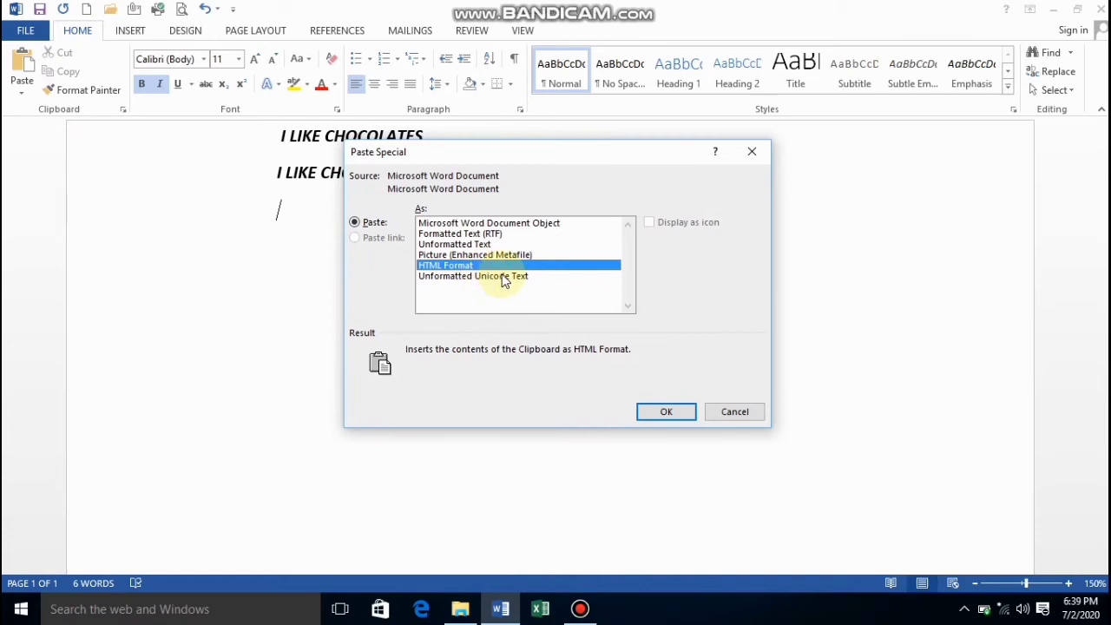
pyautogui.click(499, 276)
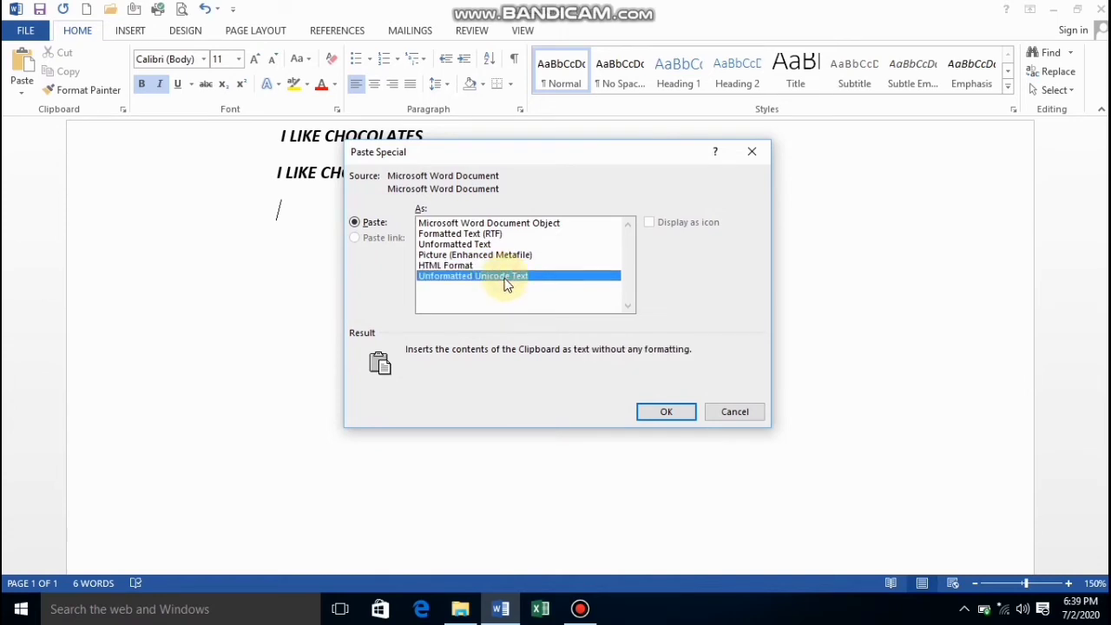
pyautogui.moveTo(532, 321)
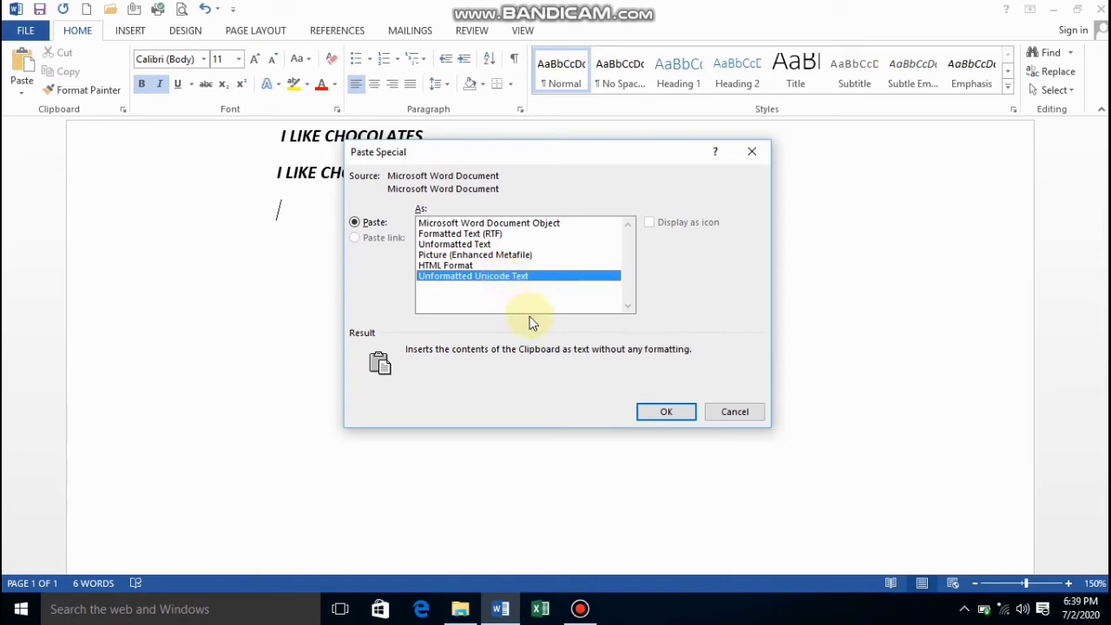
pyautogui.moveTo(545, 301)
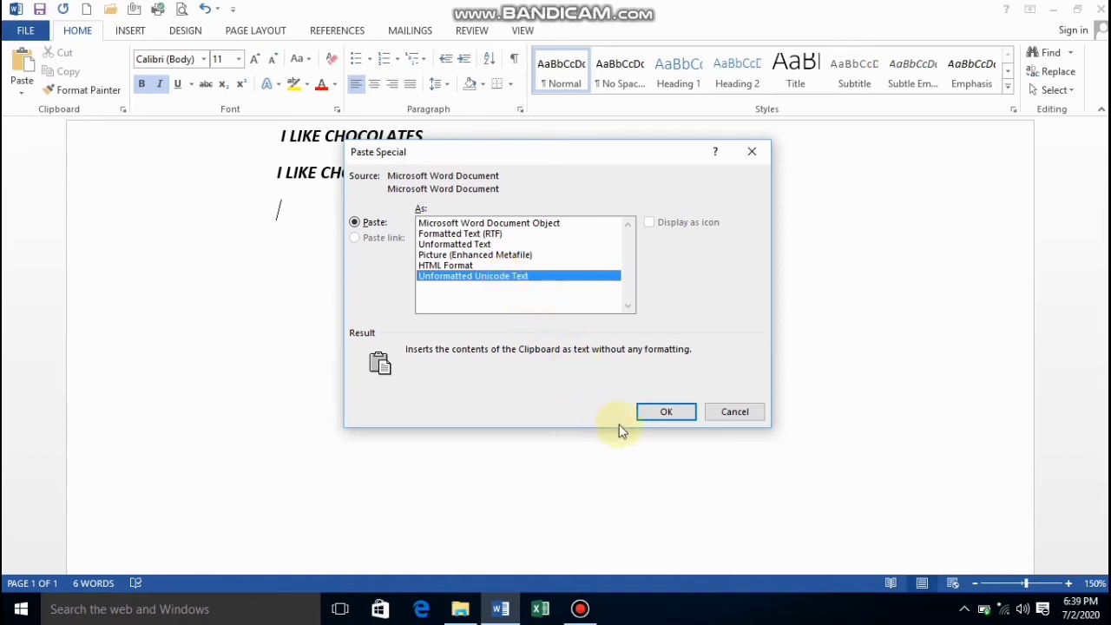
pyautogui.click(665, 411)
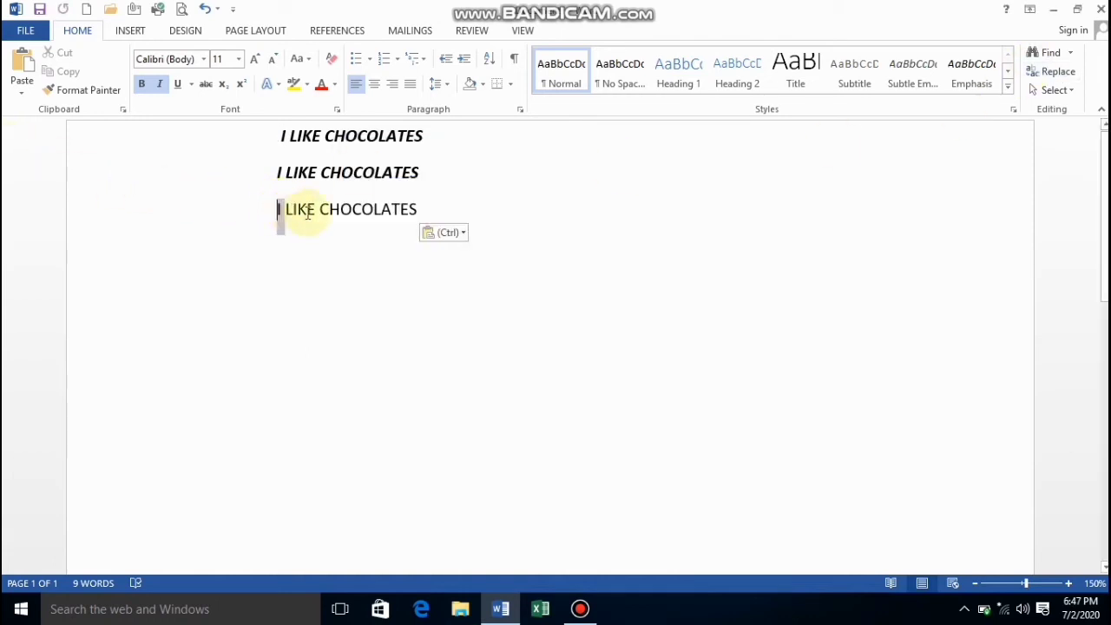
pyautogui.moveTo(279, 208); pyautogui.dragTo(416, 208)
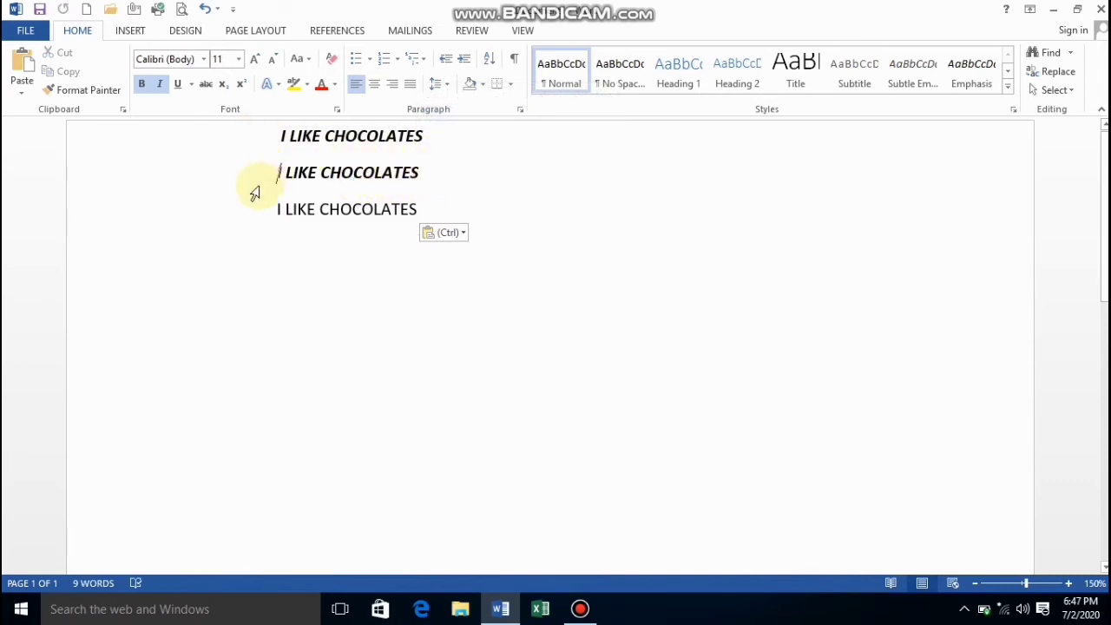
pyautogui.moveTo(248, 213)
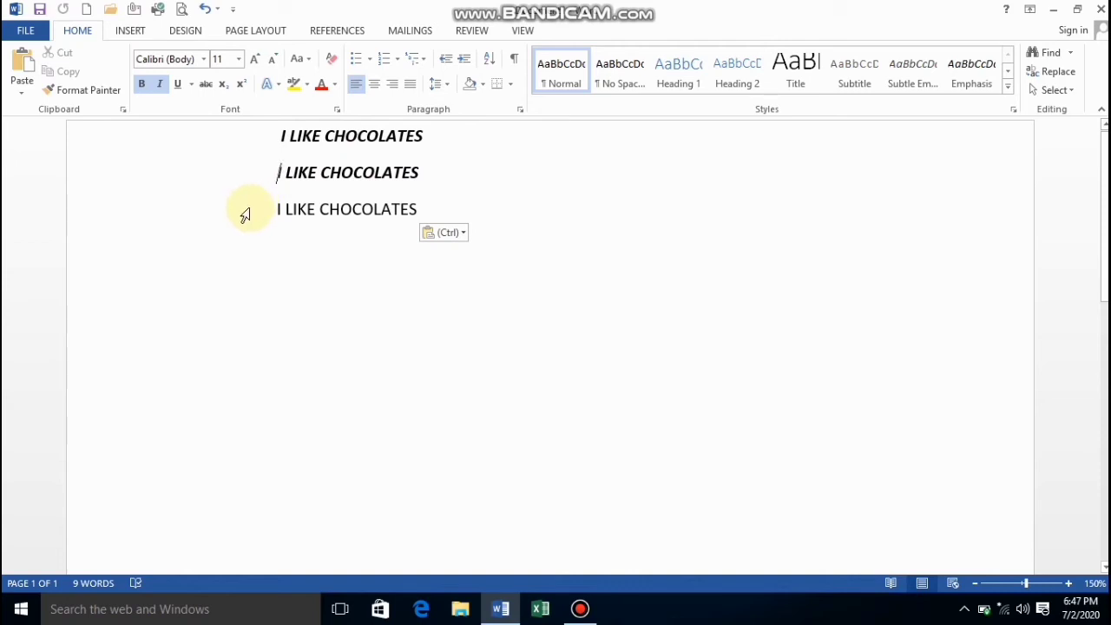
pyautogui.moveTo(260, 183)
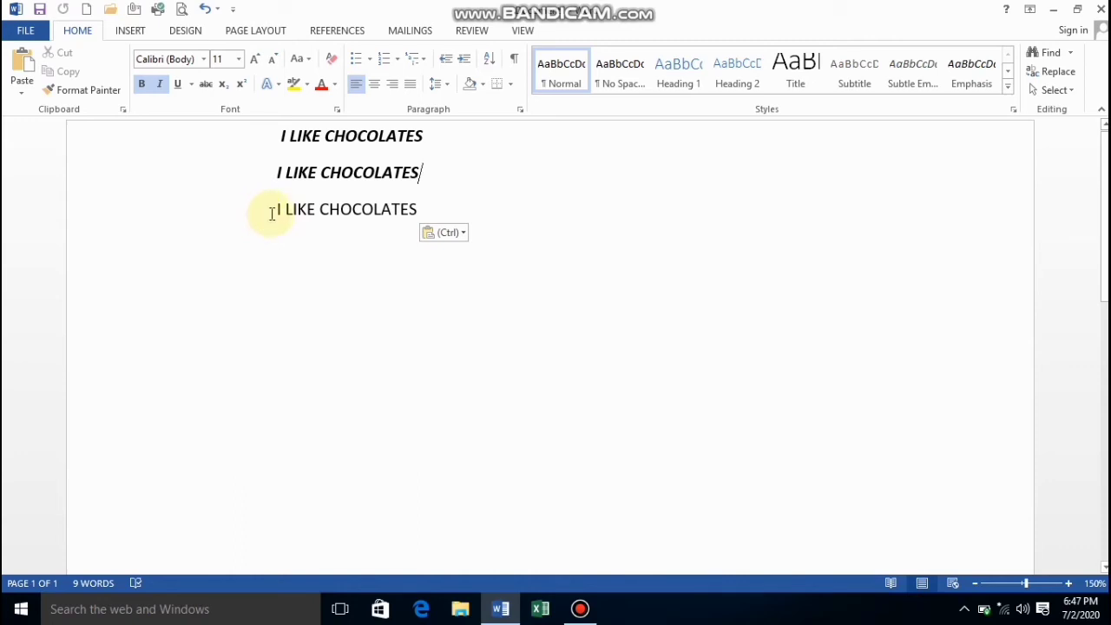
pyautogui.moveTo(275, 209)
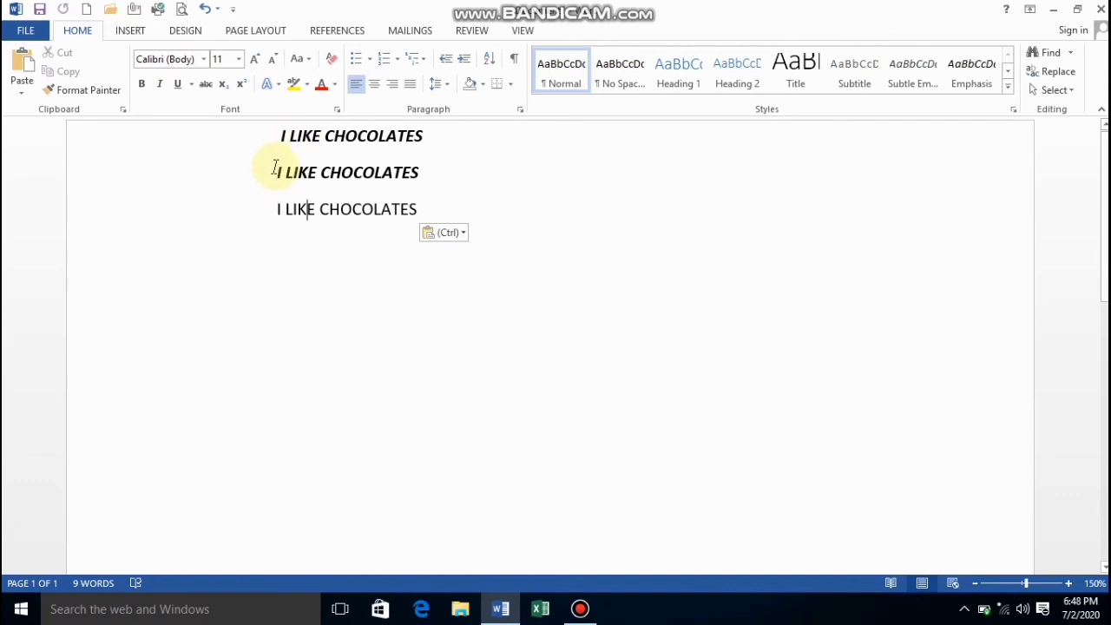
pyautogui.moveTo(282, 147)
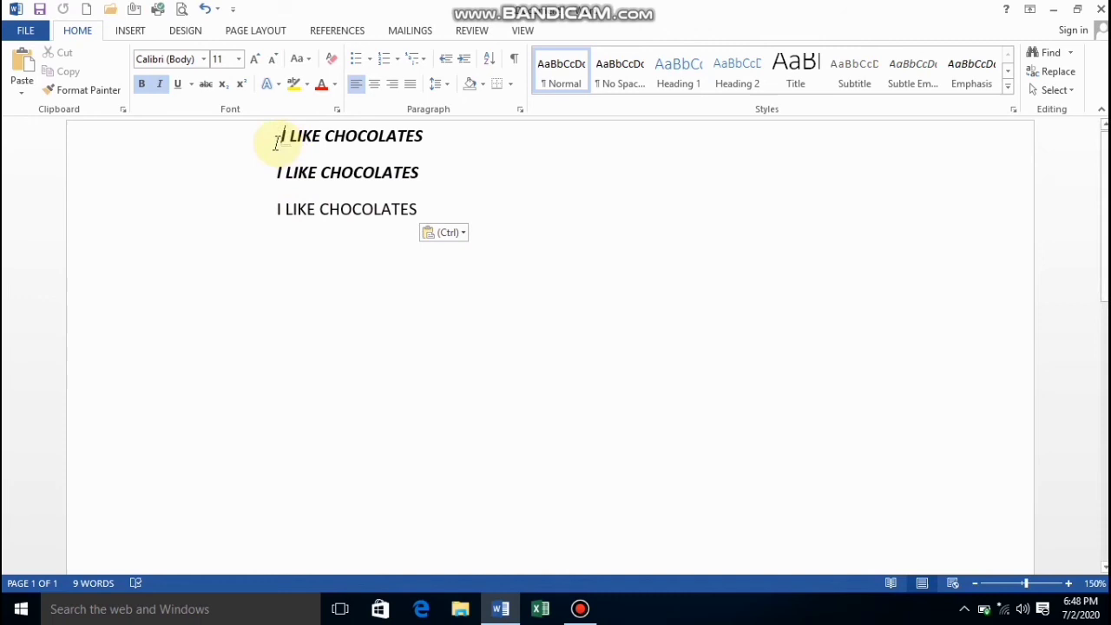
pyautogui.moveTo(264, 212)
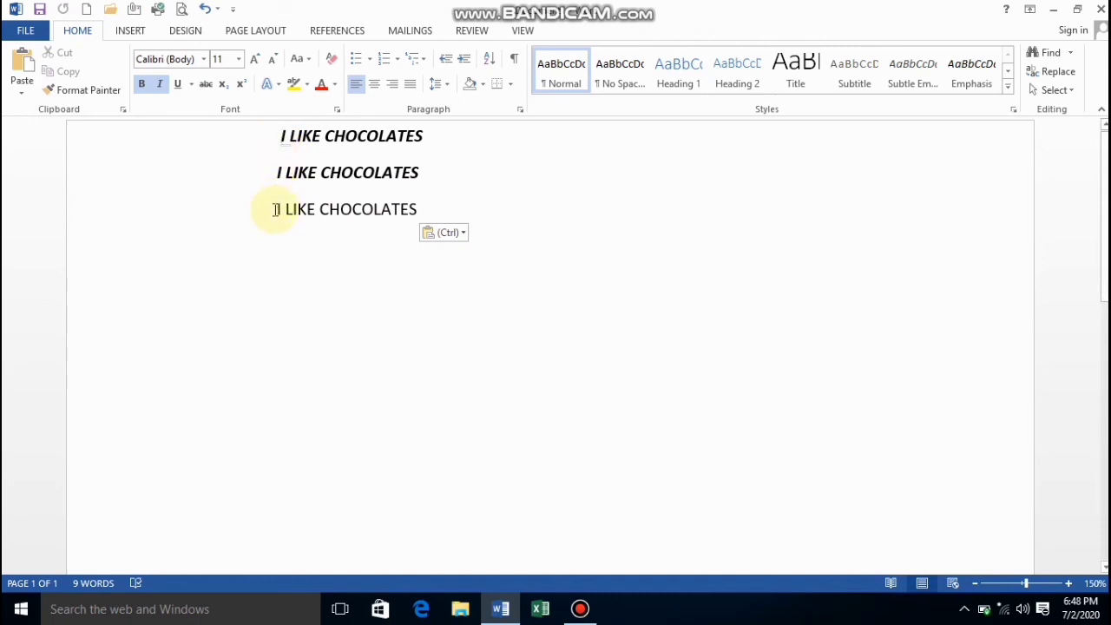
pyautogui.moveTo(279, 209); pyautogui.dragTo(416, 209)
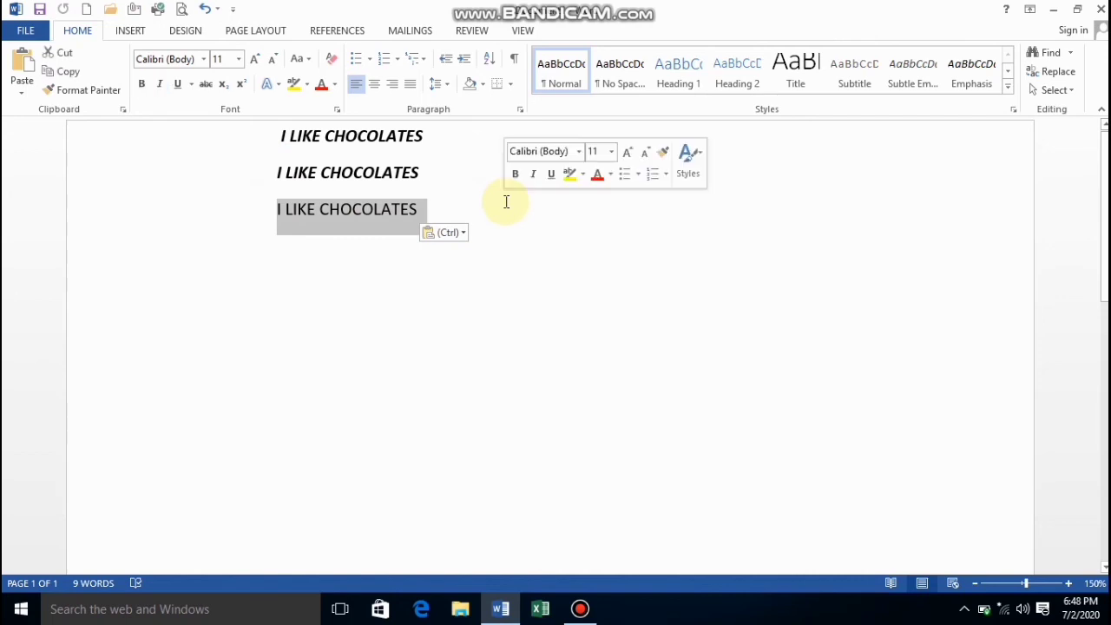